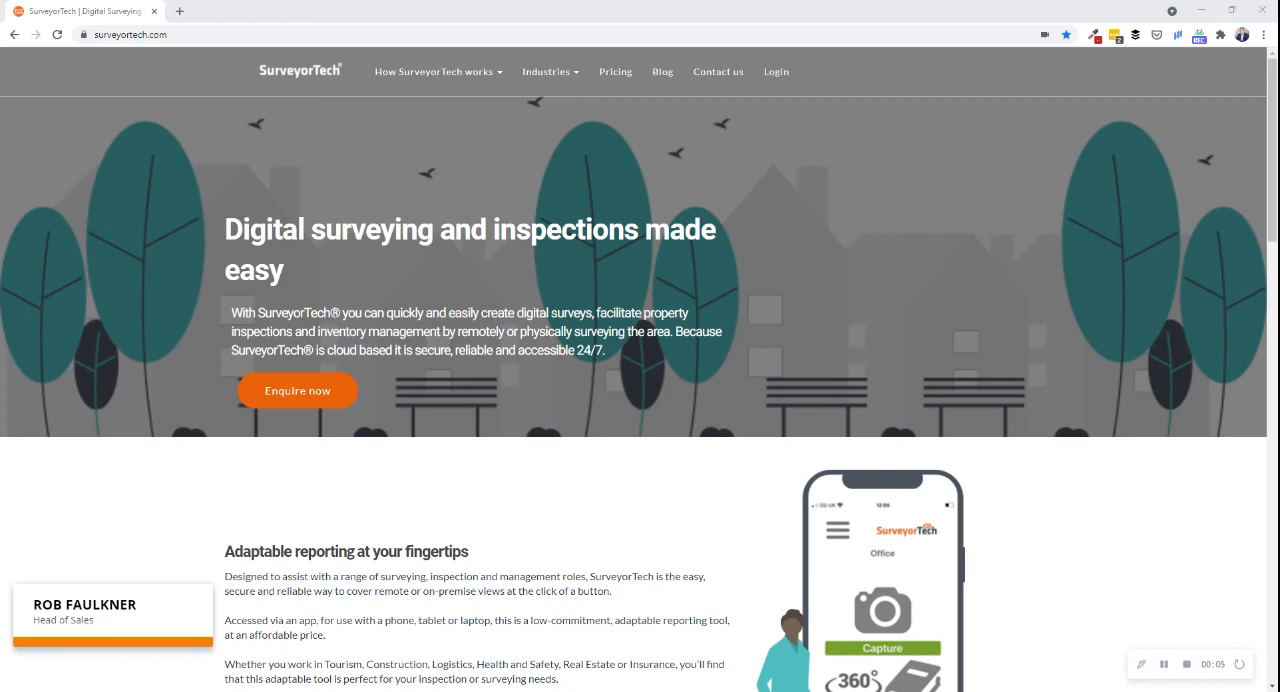
{"action": "mouse_move", "coordinate": [776, 72]}
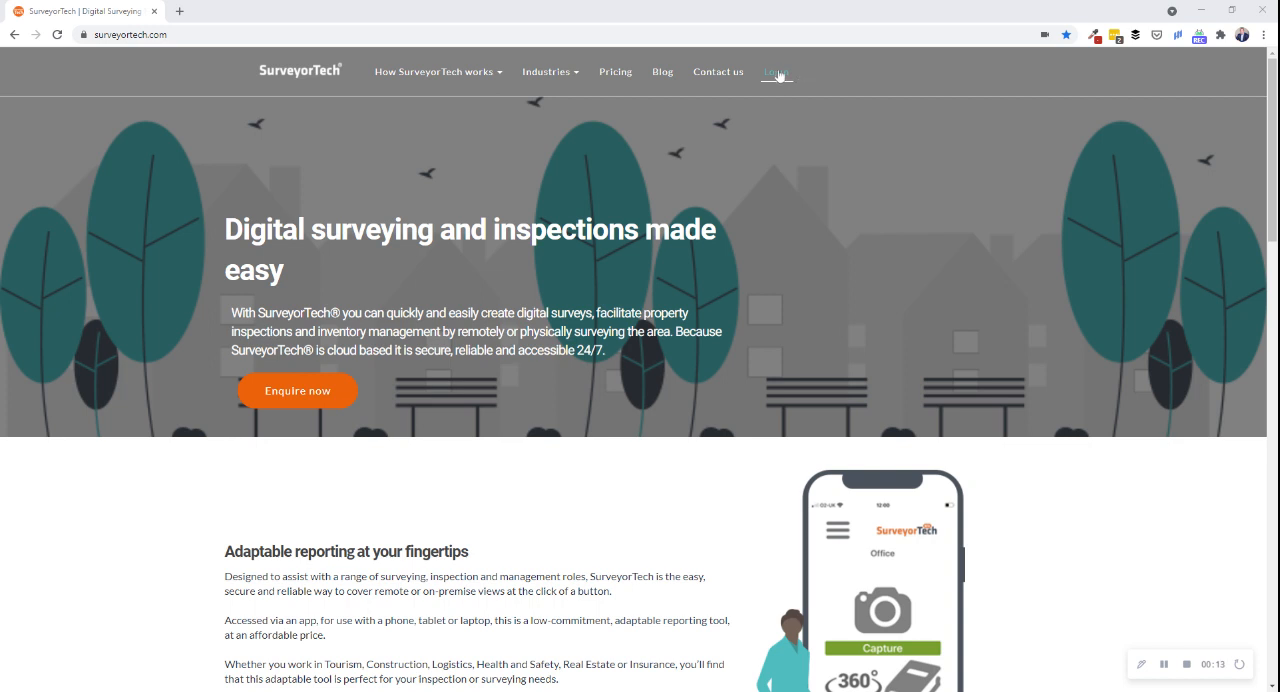
Go from the portal Login page to the Forgotten Password page.
{"action": "left_click", "coordinate": [776, 71]}
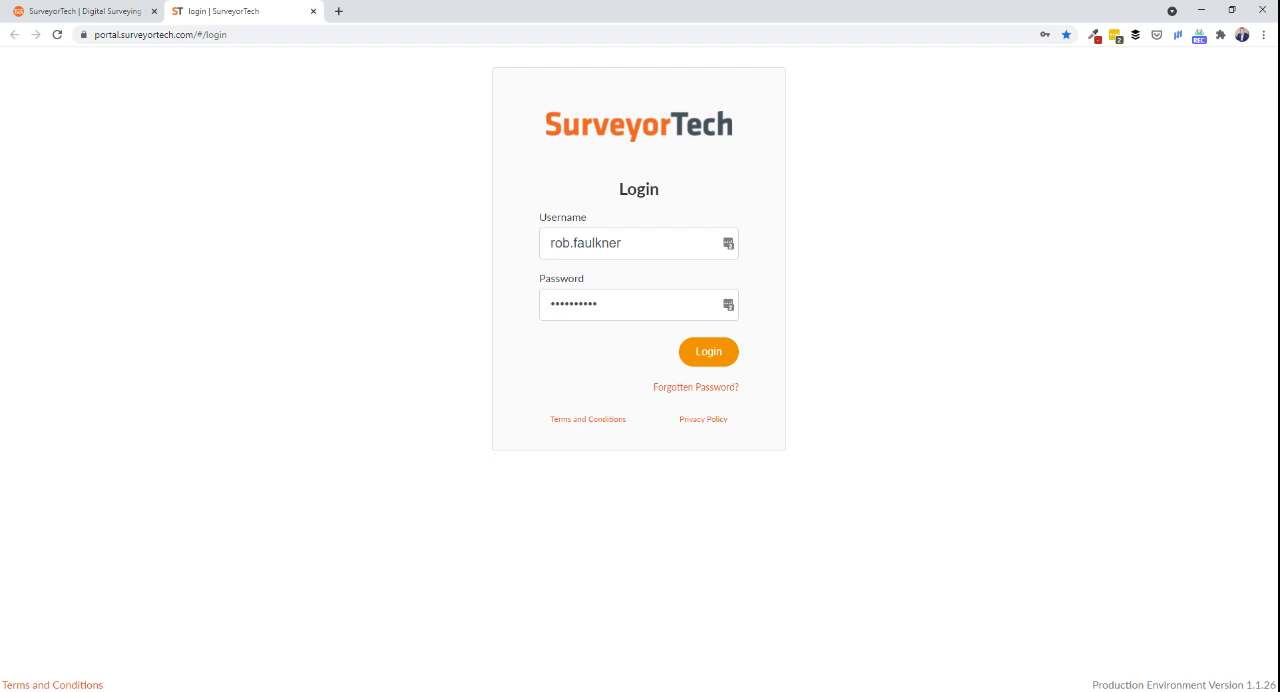
{"action": "mouse_move", "coordinate": [715, 402]}
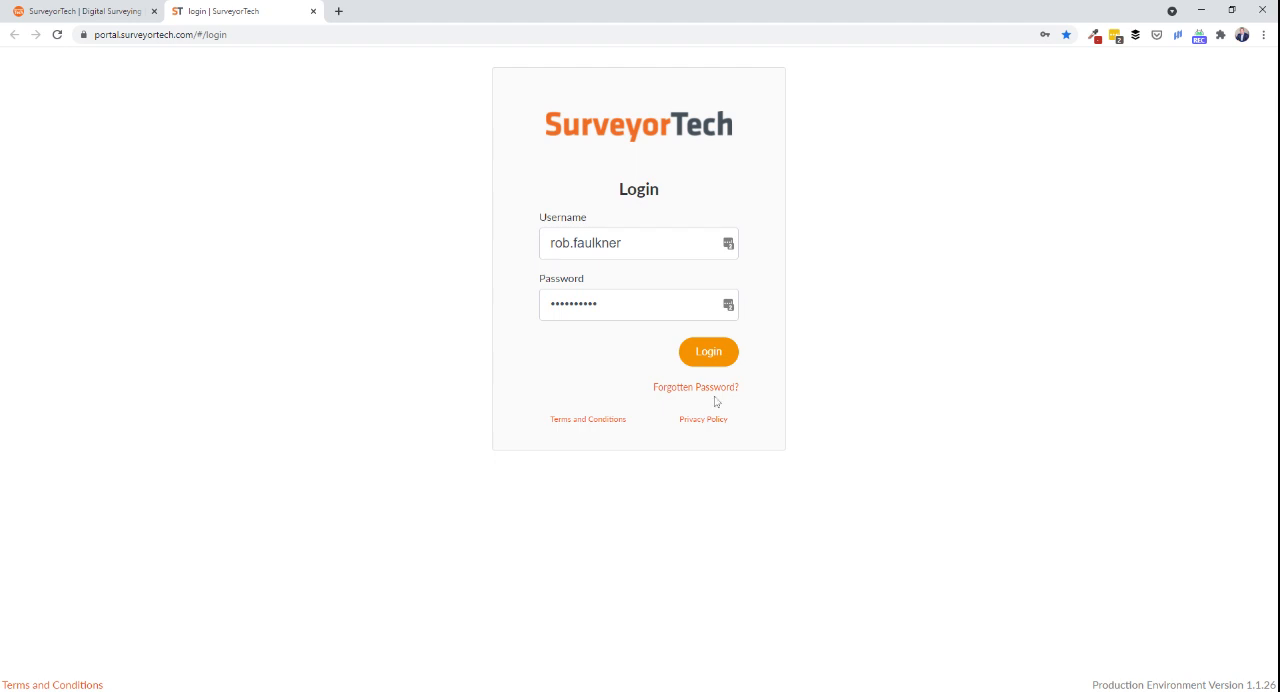
{"action": "left_click", "coordinate": [695, 387]}
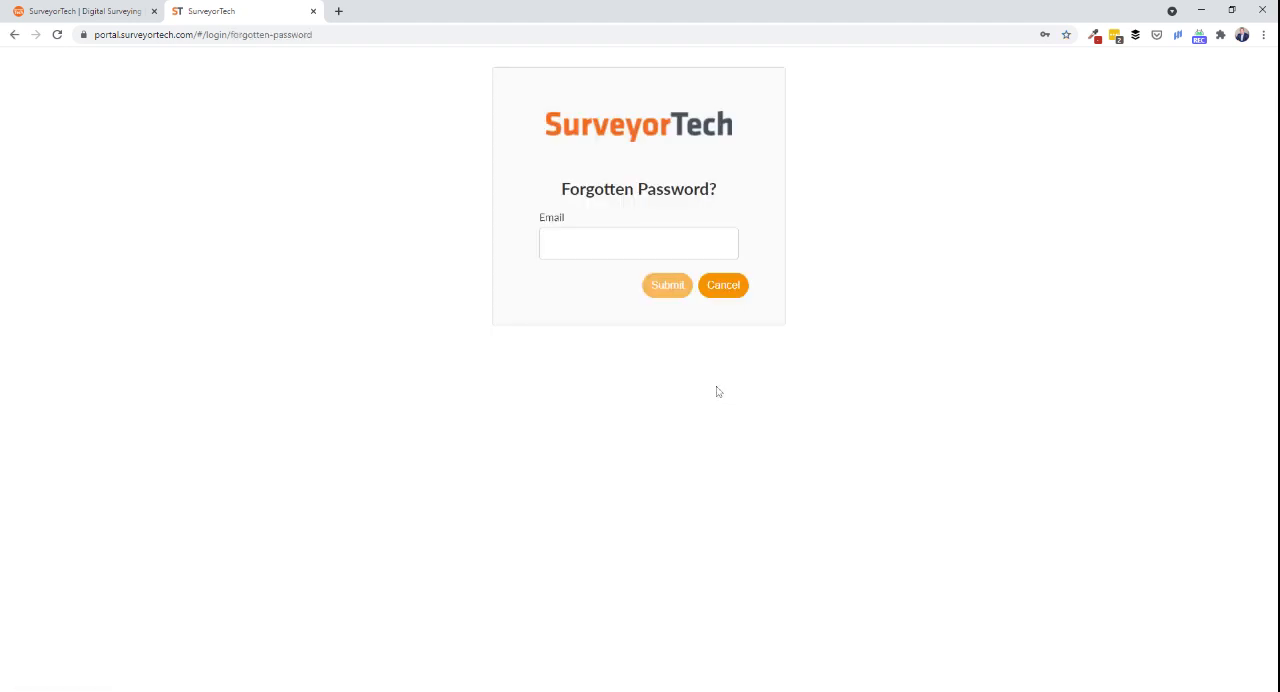
{"action": "mouse_move", "coordinate": [730, 375]}
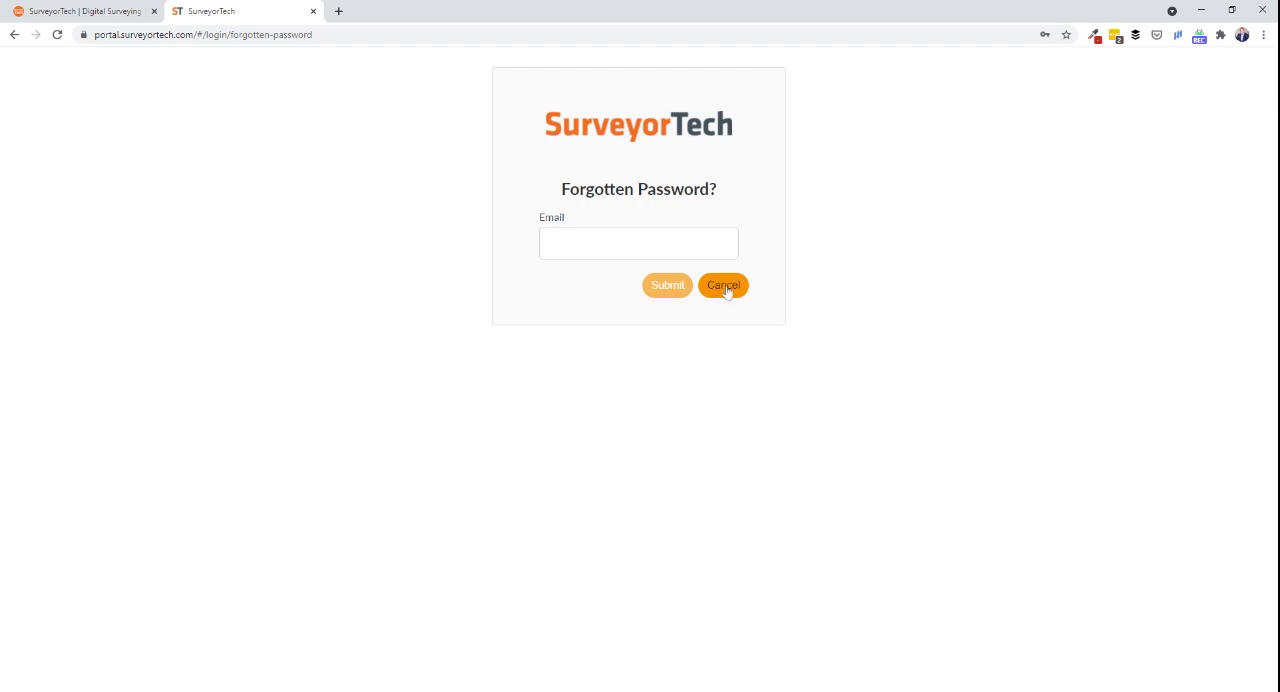
Cancel the password reset, log in with saved credentials, and show the Video Streaming list.
{"action": "left_click", "coordinate": [723, 285]}
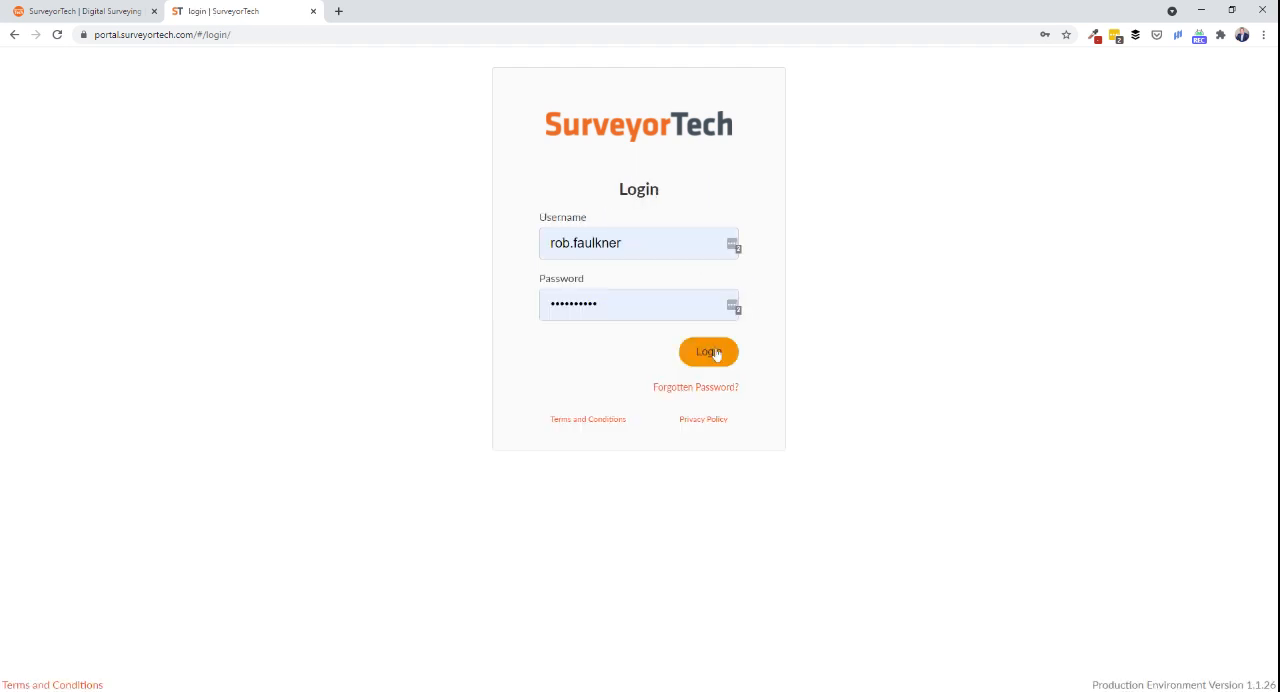
{"action": "left_click", "coordinate": [708, 351]}
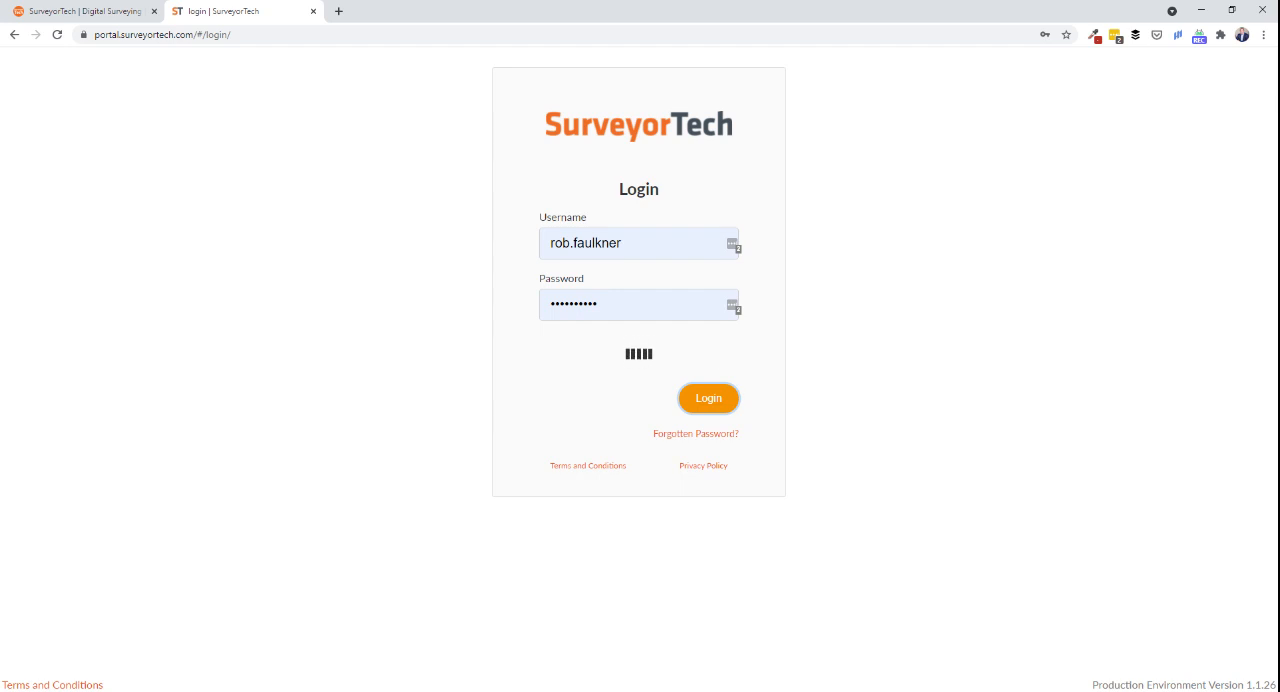
{"action": "left_click", "coordinate": [708, 398]}
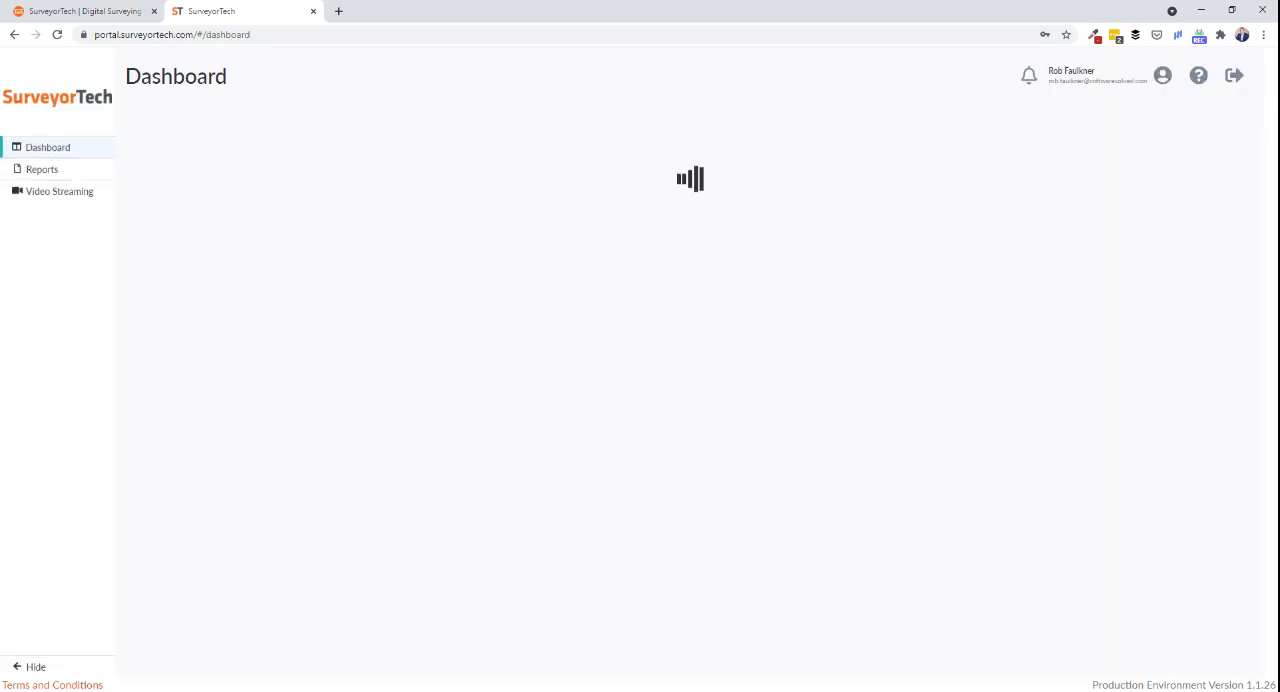
{"action": "left_click", "coordinate": [60, 191]}
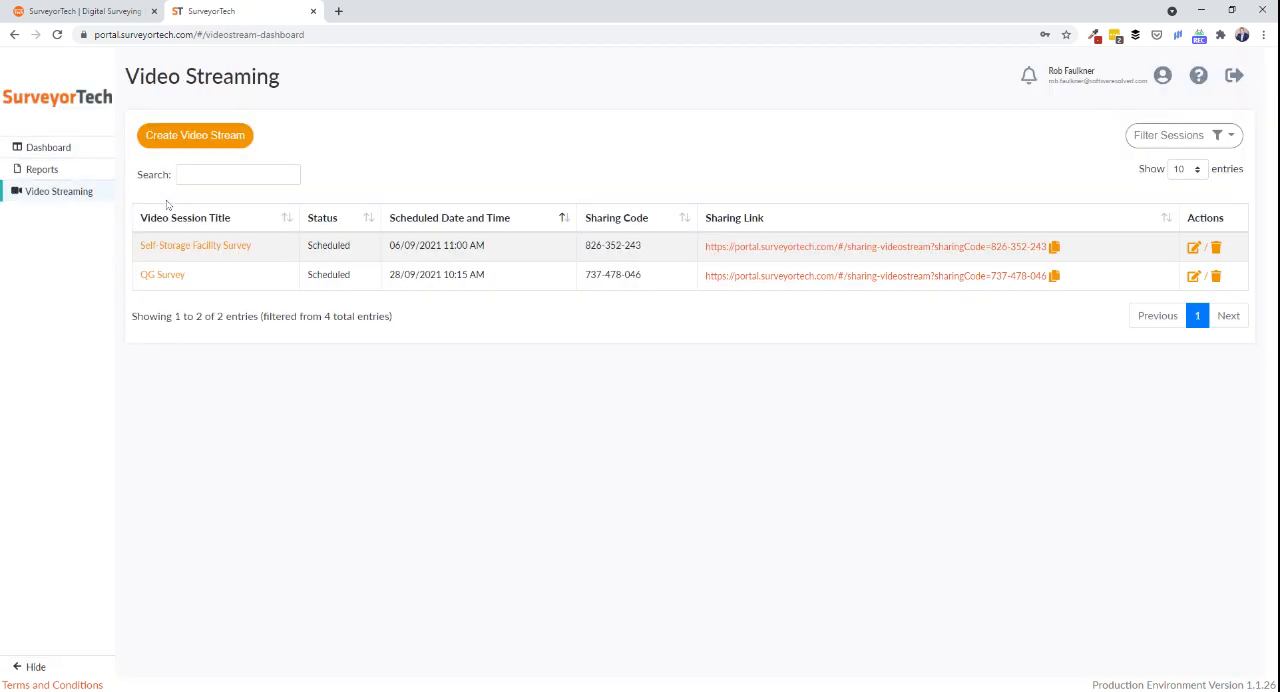
{"action": "mouse_move", "coordinate": [189, 145]}
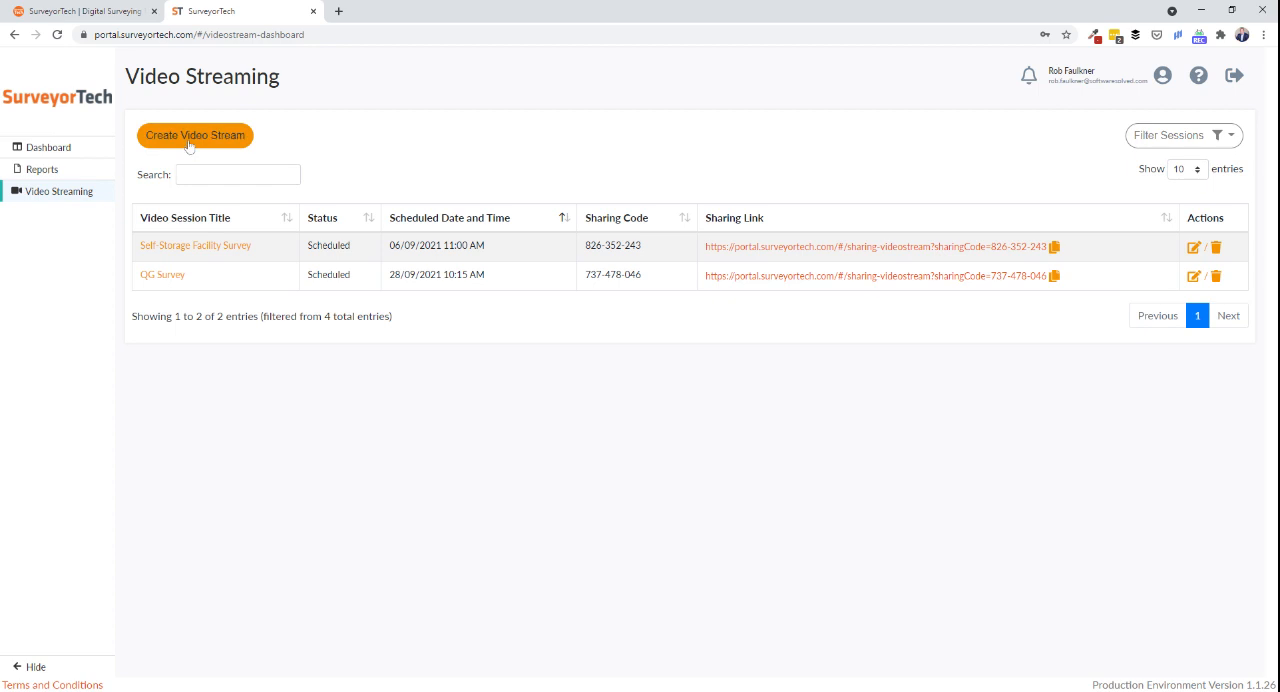
Create video stream 'Example Remote Survey' for 09/09/2021 at 10:00 AM.
{"action": "left_click", "coordinate": [195, 135]}
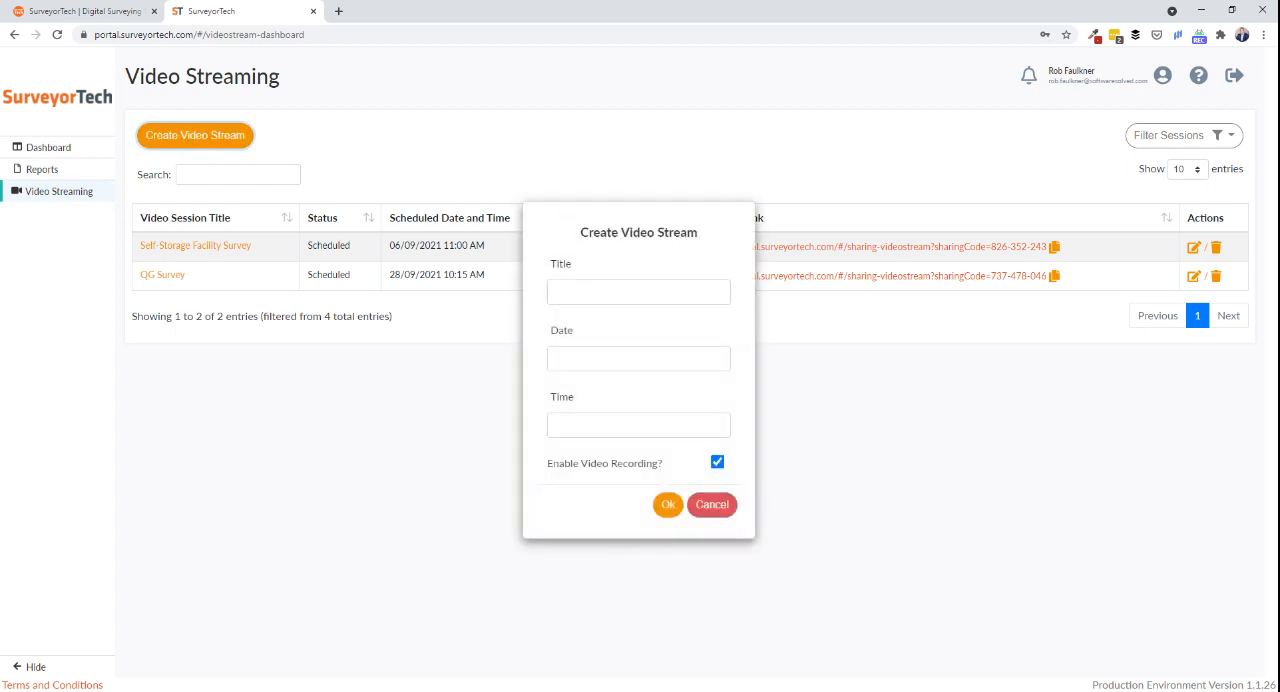
{"action": "left_click", "coordinate": [638, 291]}
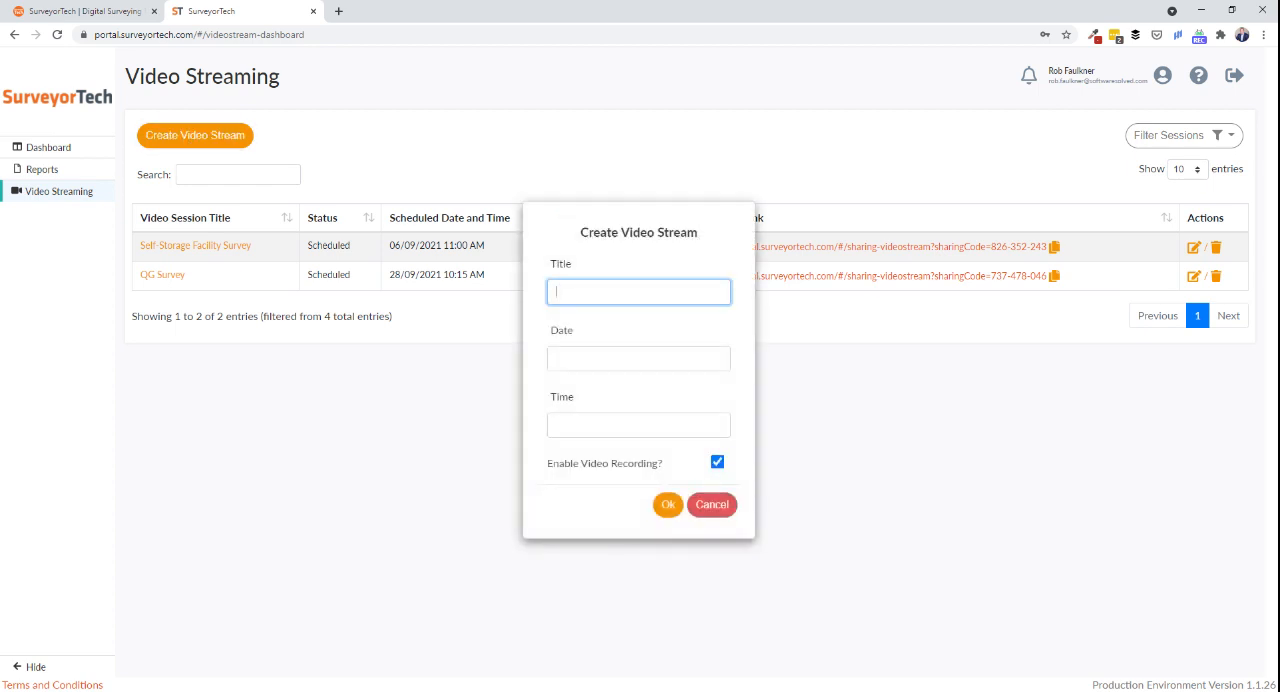
{"action": "type", "text": "E"}
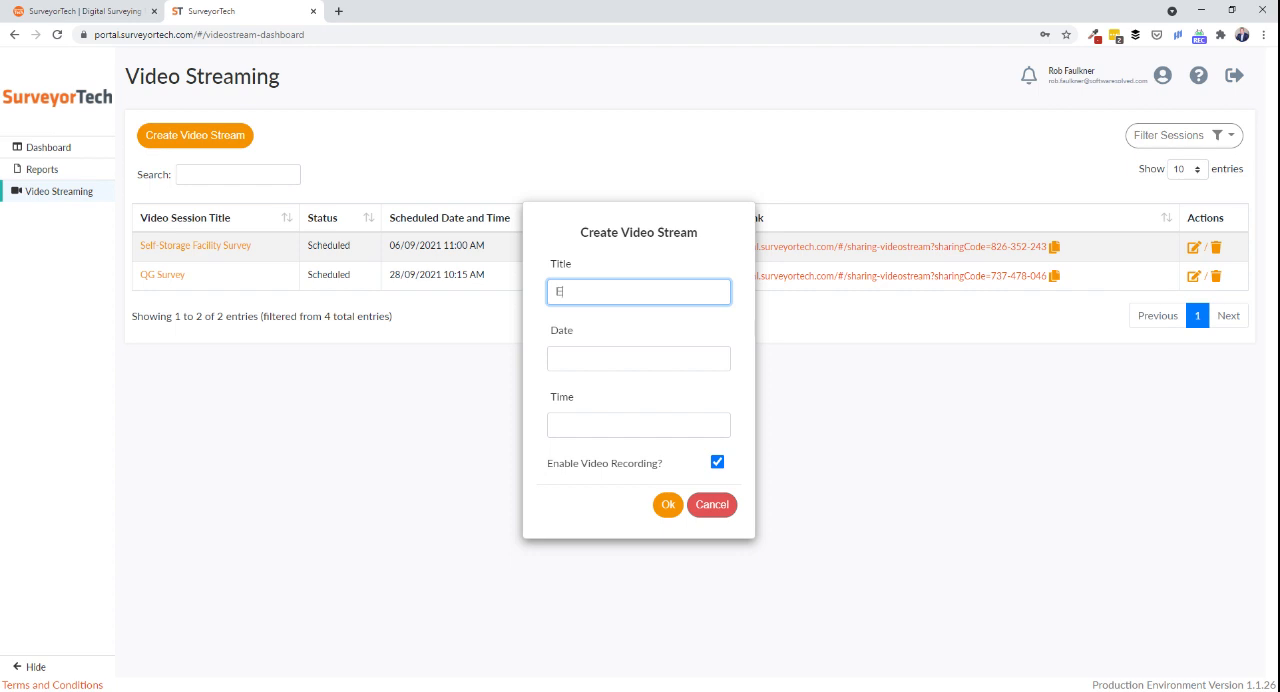
{"action": "type", "text": "Example Remote Survey"}
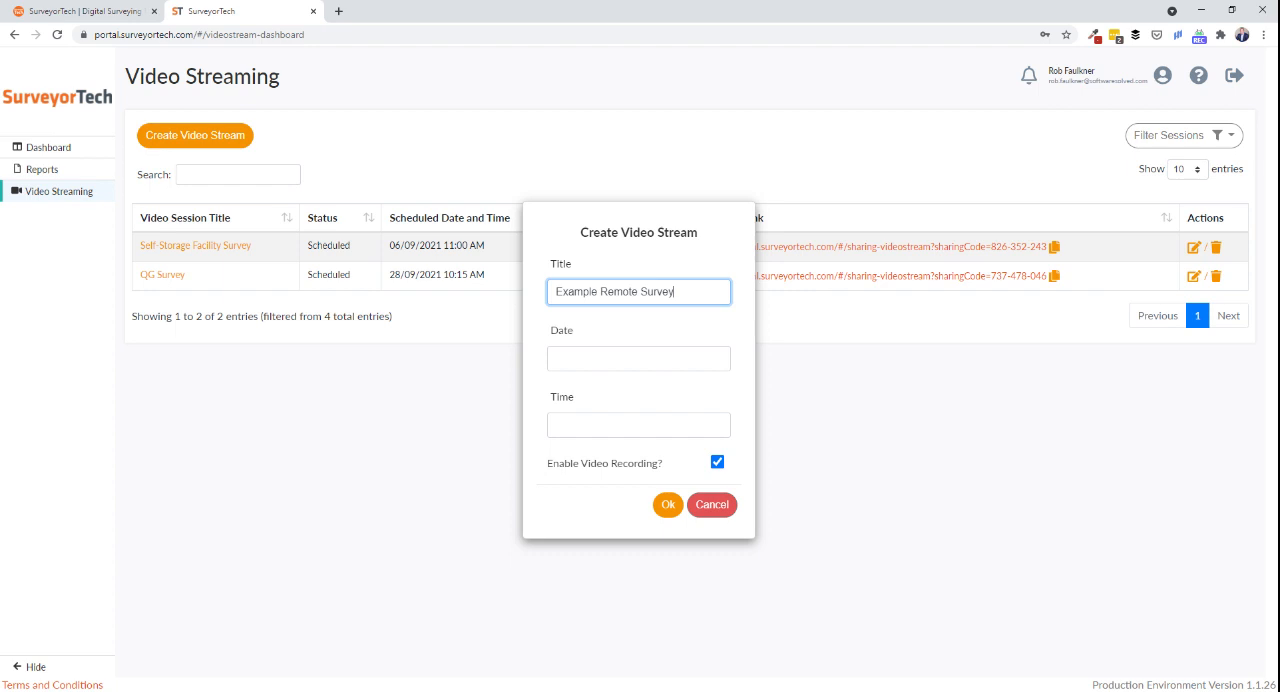
{"action": "left_click", "coordinate": [638, 358]}
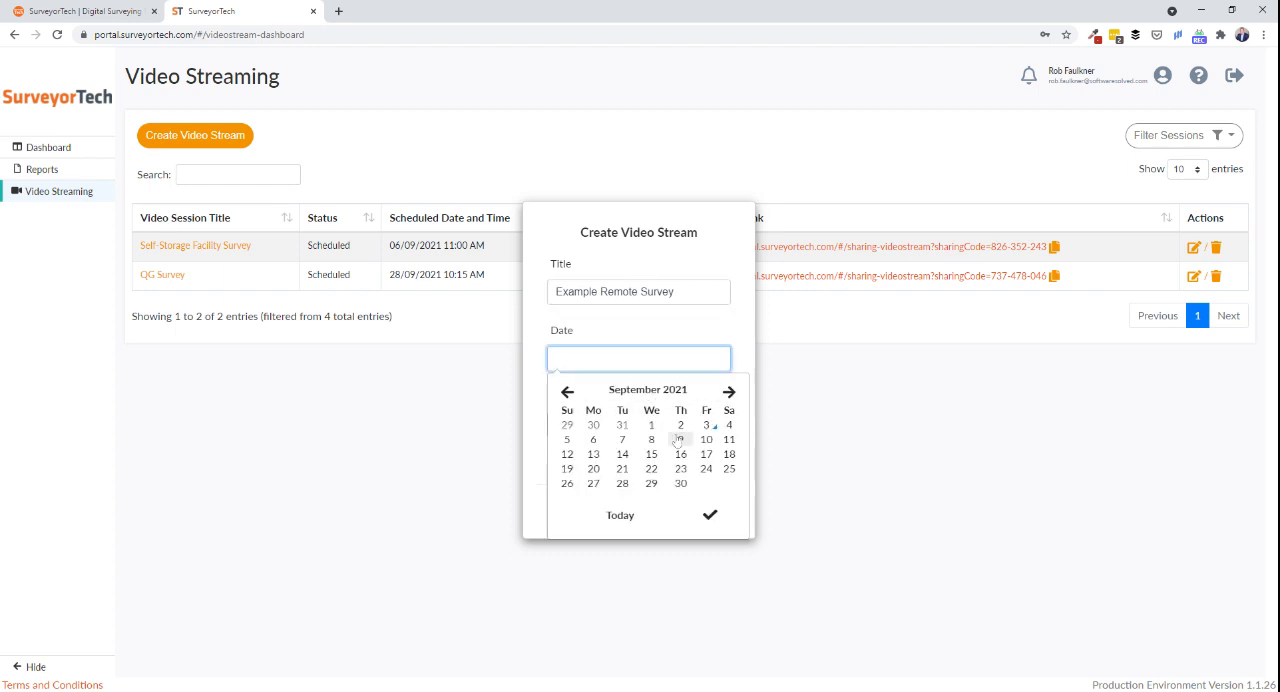
{"action": "left_click", "coordinate": [680, 439]}
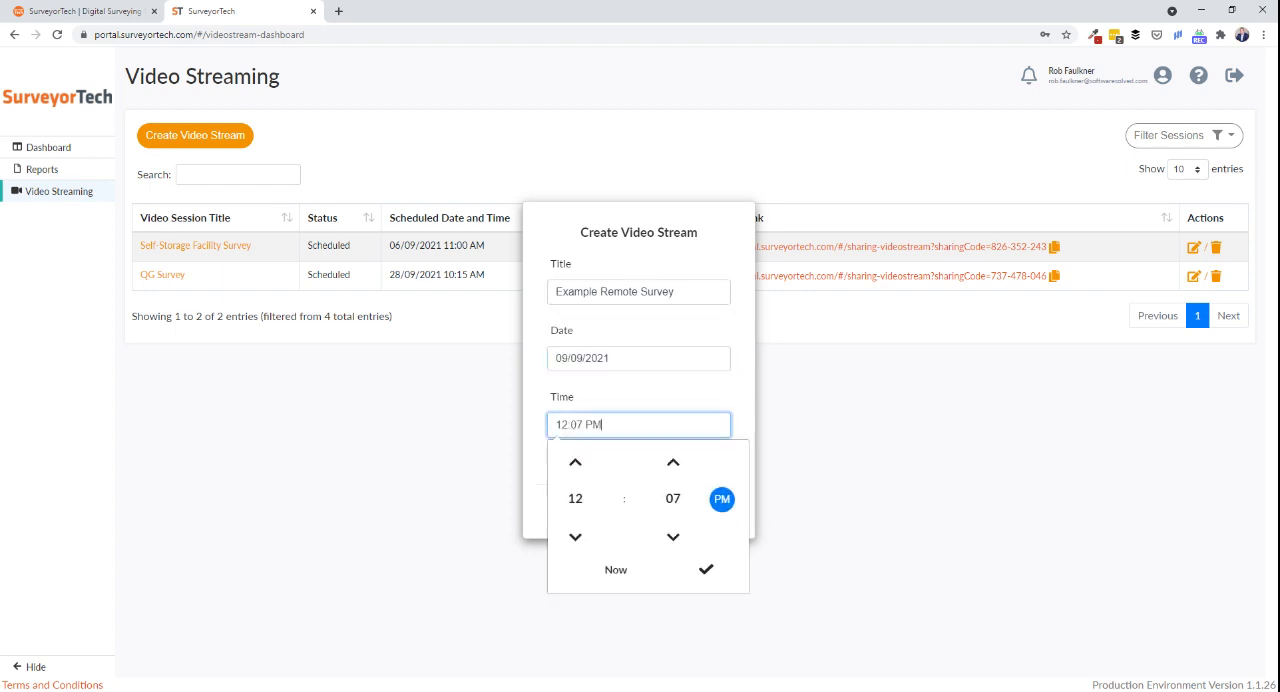
{"action": "type", "text": "10"}
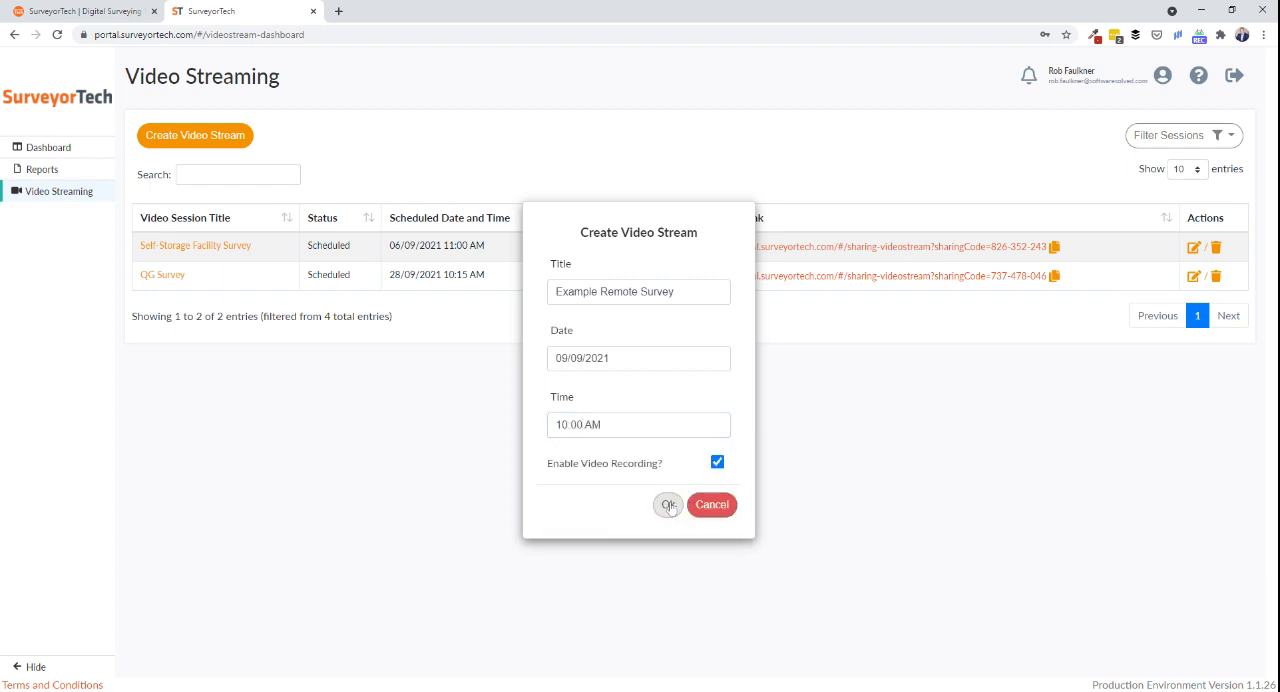
{"action": "left_click", "coordinate": [667, 504]}
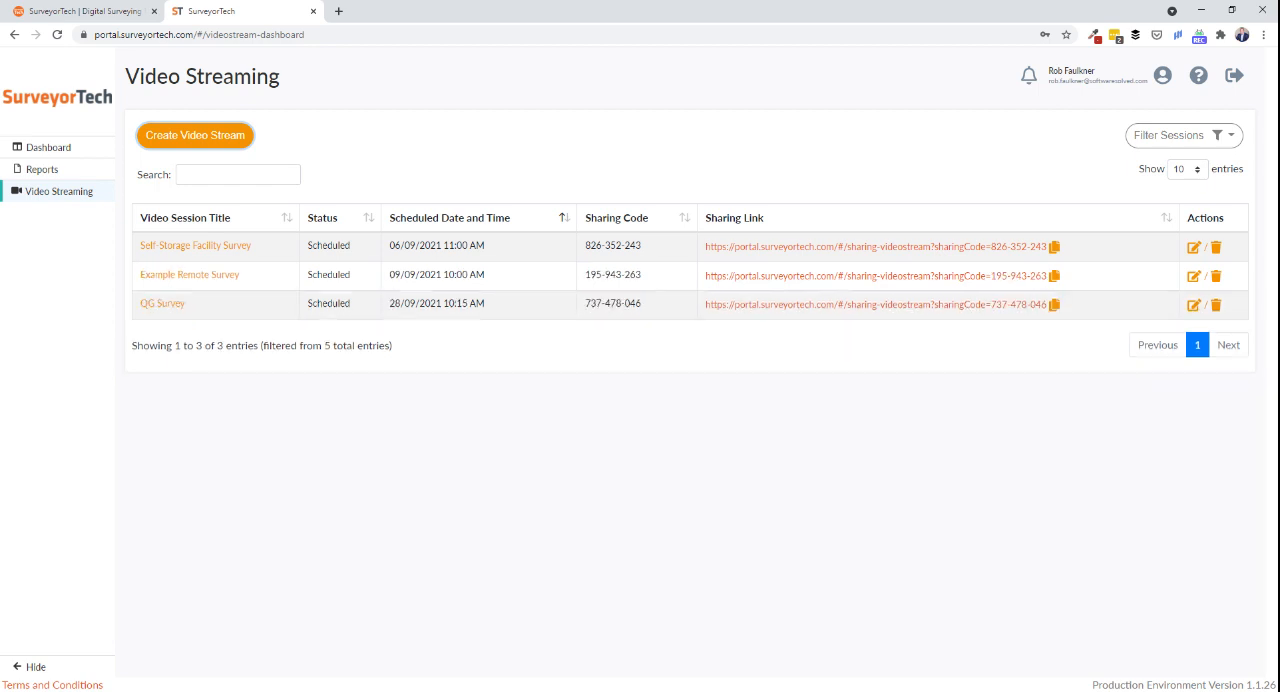
{"action": "mouse_move", "coordinate": [816, 337]}
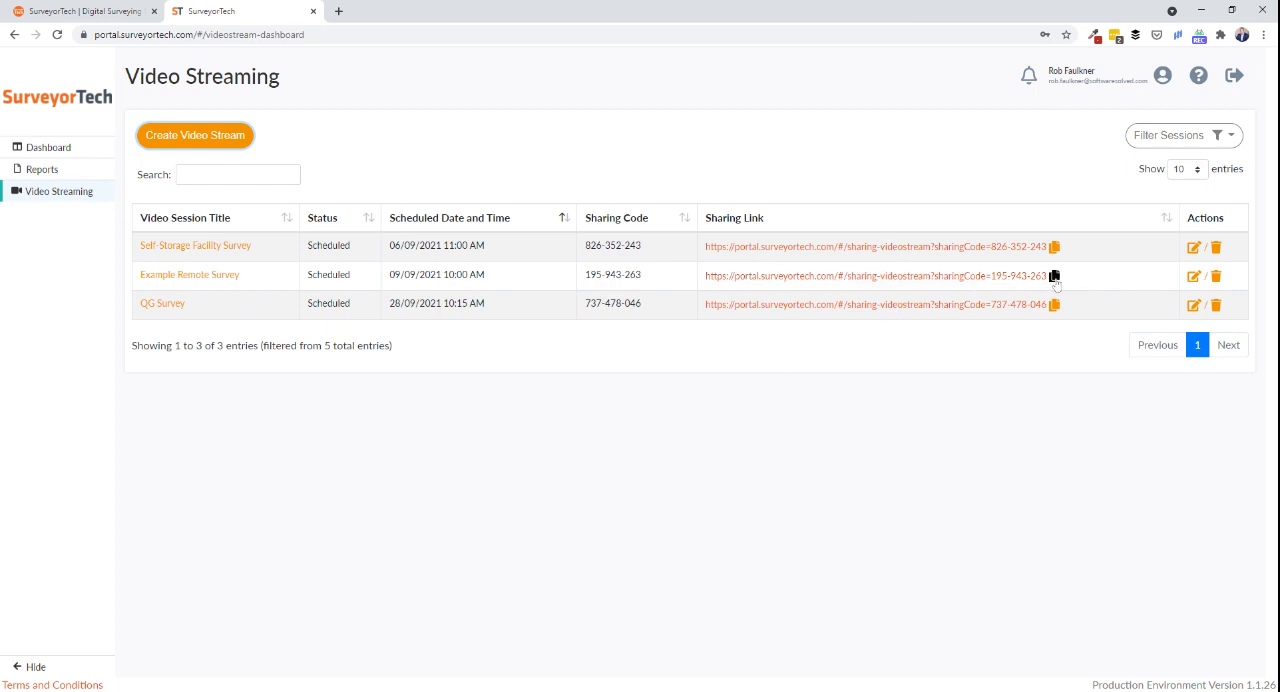
{"action": "mouse_move", "coordinate": [1057, 277]}
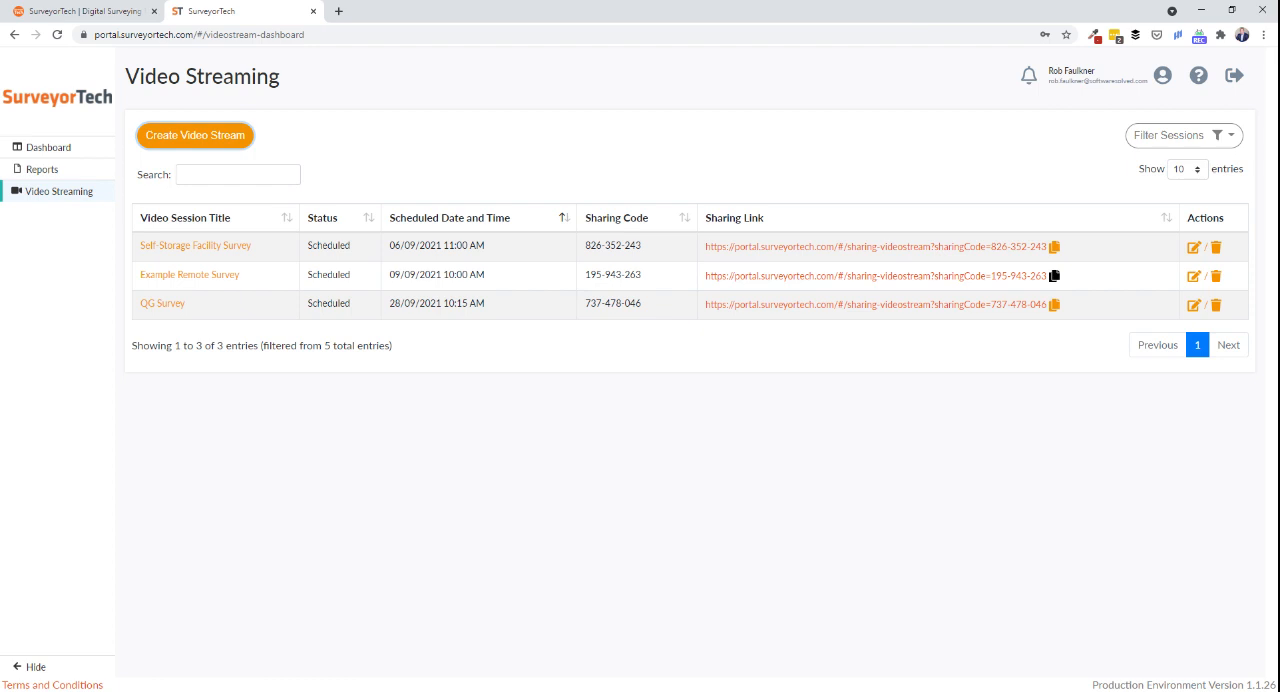
{"action": "mouse_move", "coordinate": [189, 274]}
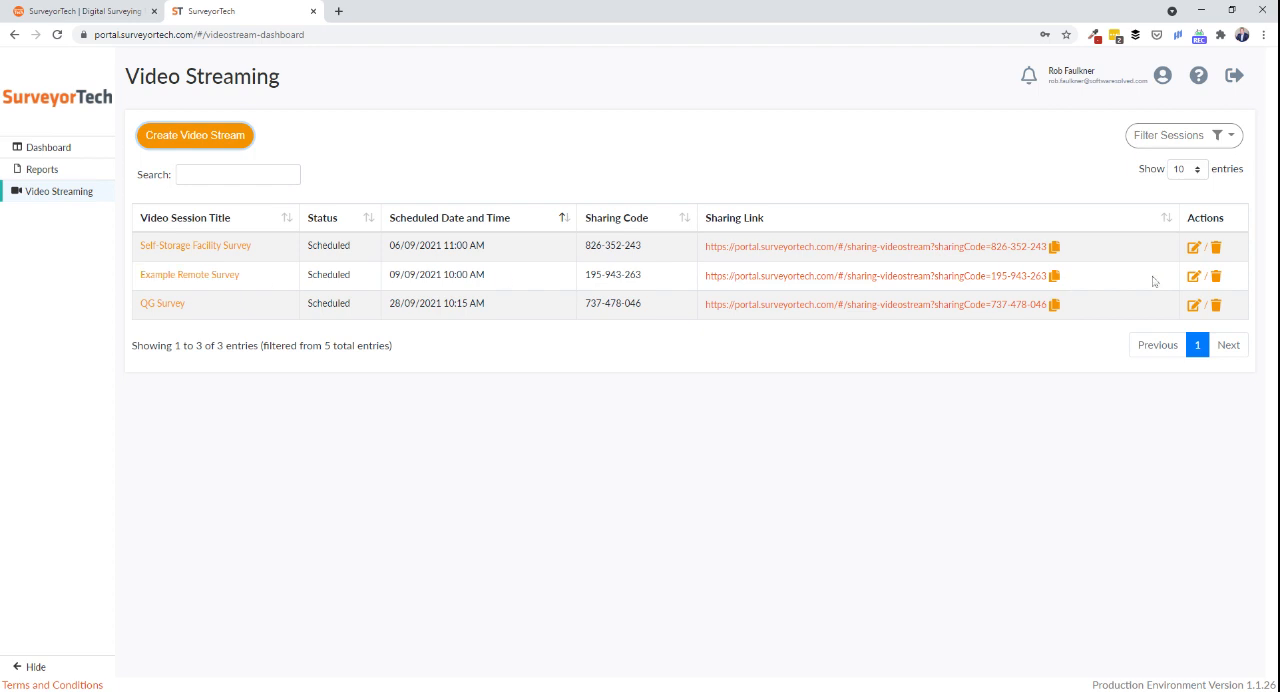
{"action": "left_click", "coordinate": [1193, 276]}
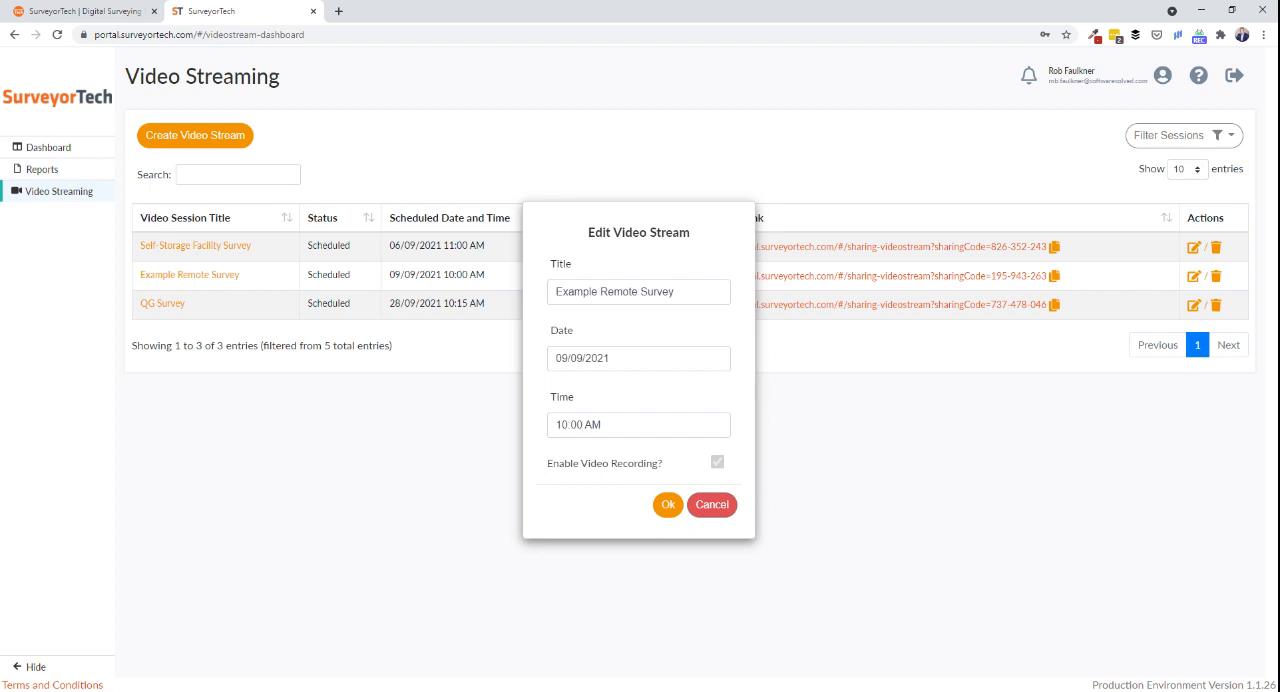
{"action": "left_click", "coordinate": [668, 505]}
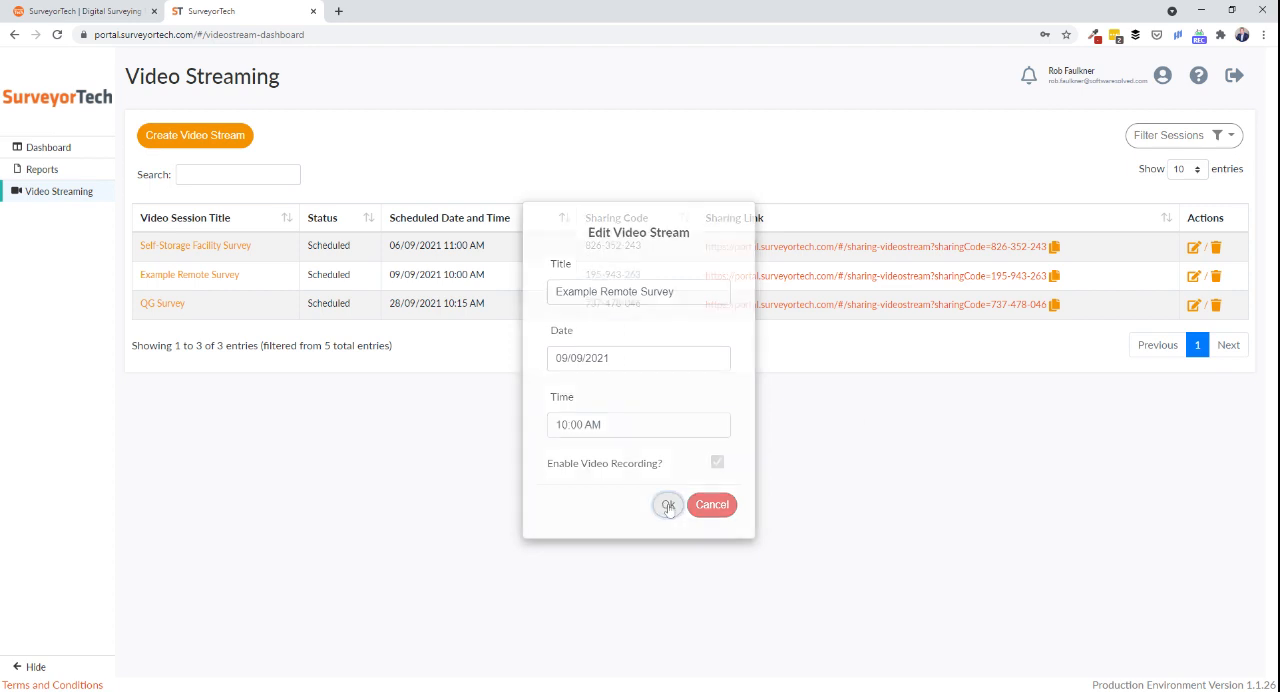